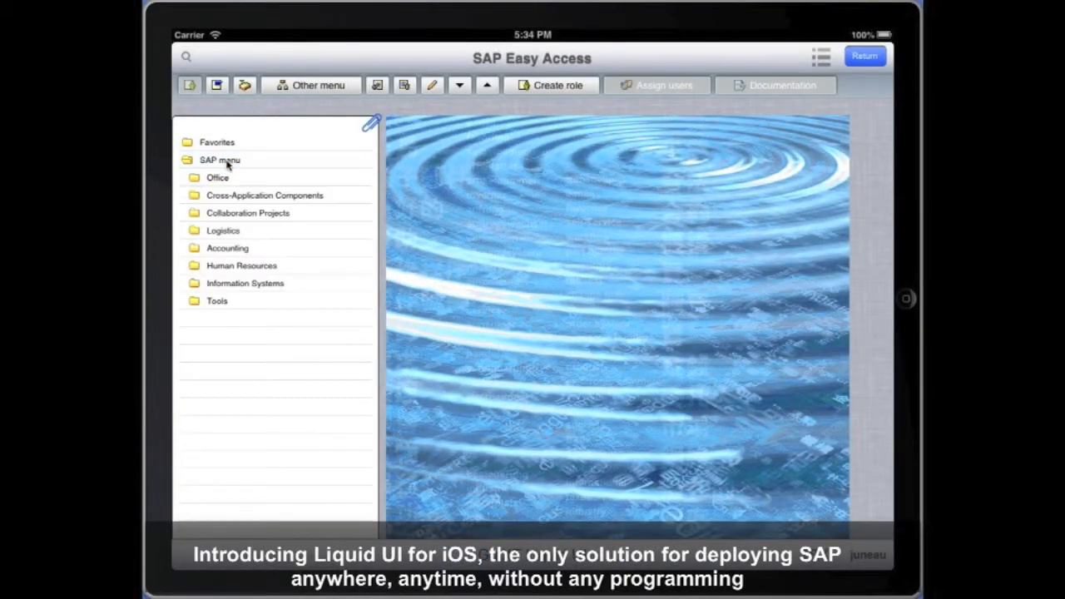
# Expand Sales and Distribution > Sales > Order and start VA01 - Create
pyautogui.click(193, 230)
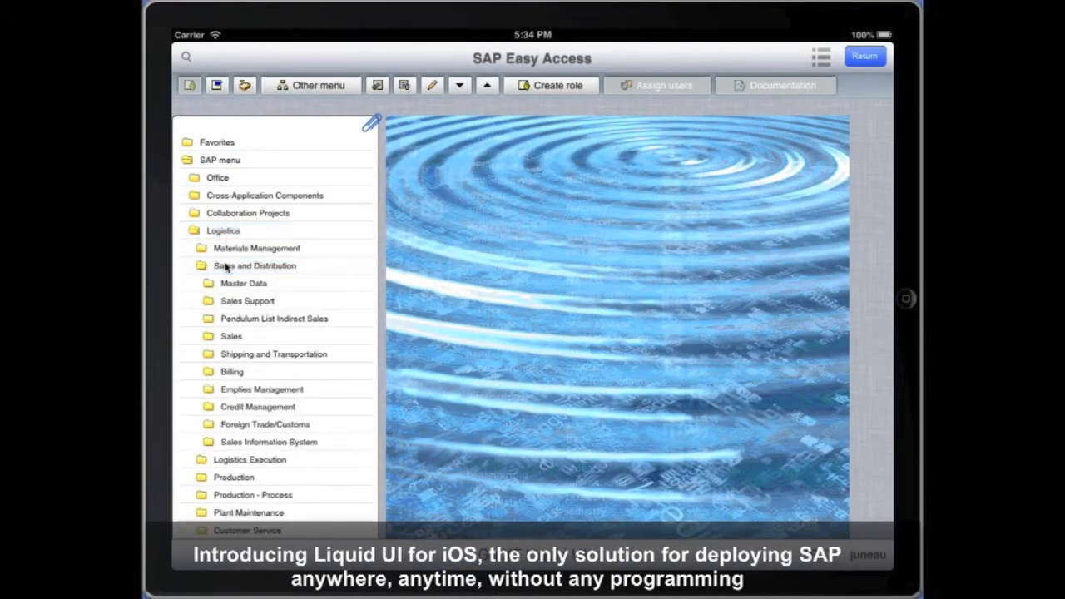
pyautogui.click(231, 335)
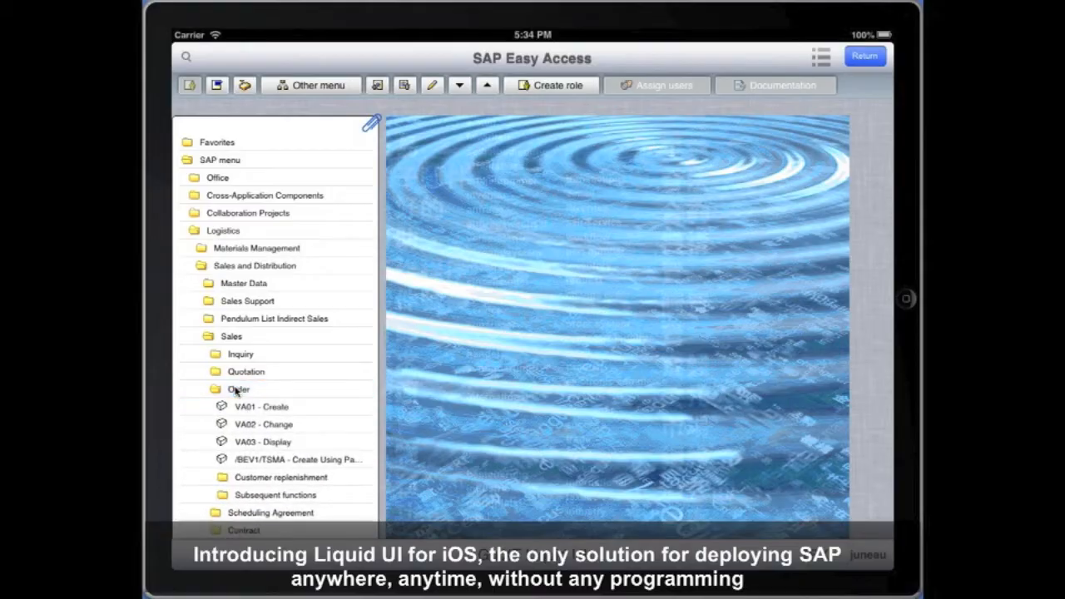
pyautogui.click(261, 406)
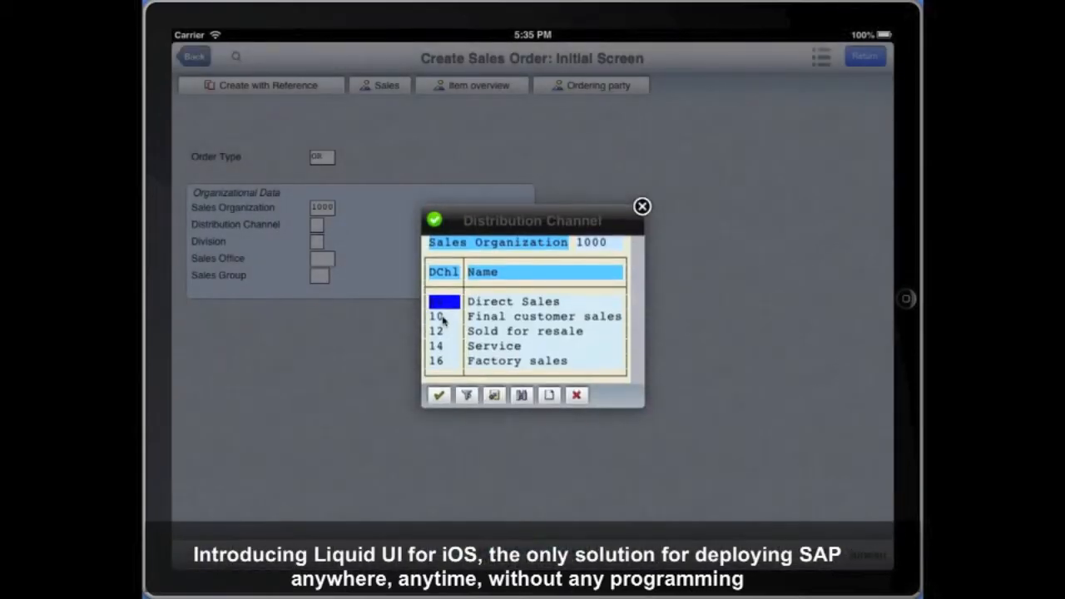
# Choose distribution channel 10 and enter the order's division
pyautogui.click(433, 316)
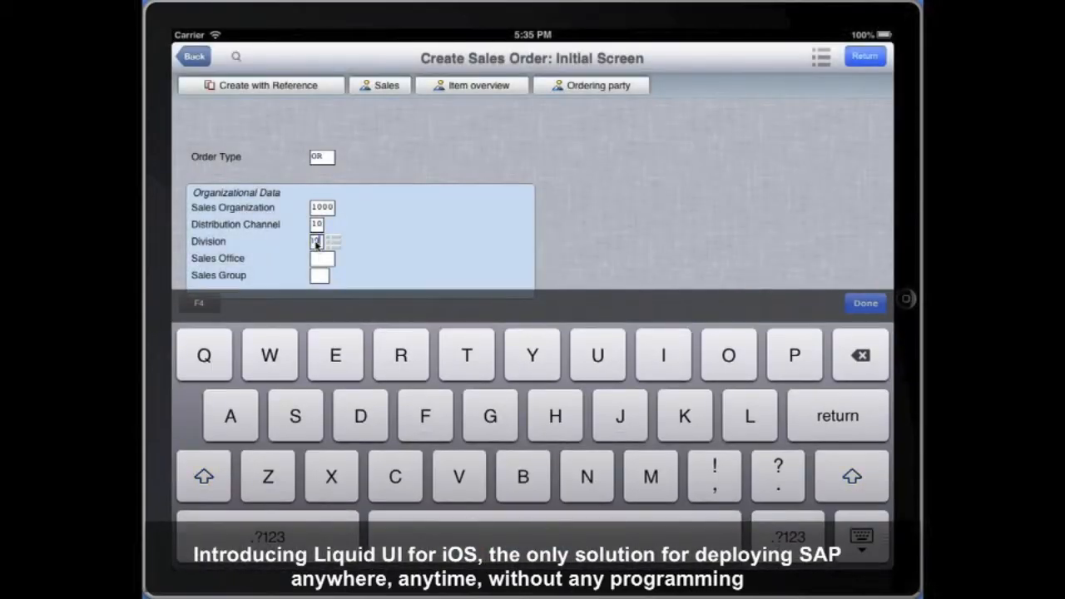
pyautogui.click(864, 303)
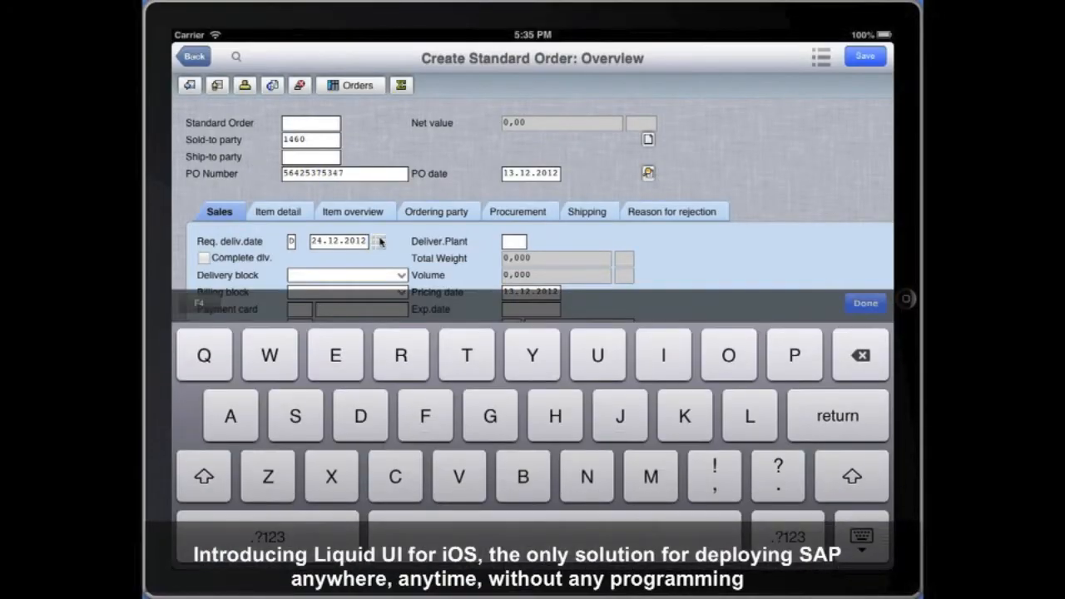
# Change the requested delivery date and set delivery block to Change in quantity
pyautogui.click(379, 241)
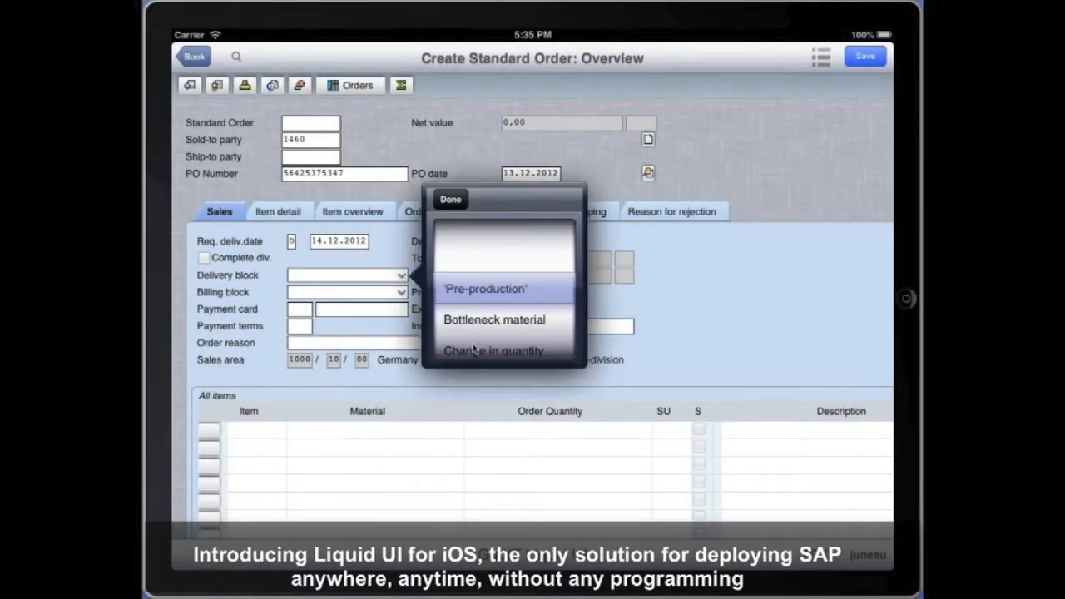
pyautogui.click(483, 350)
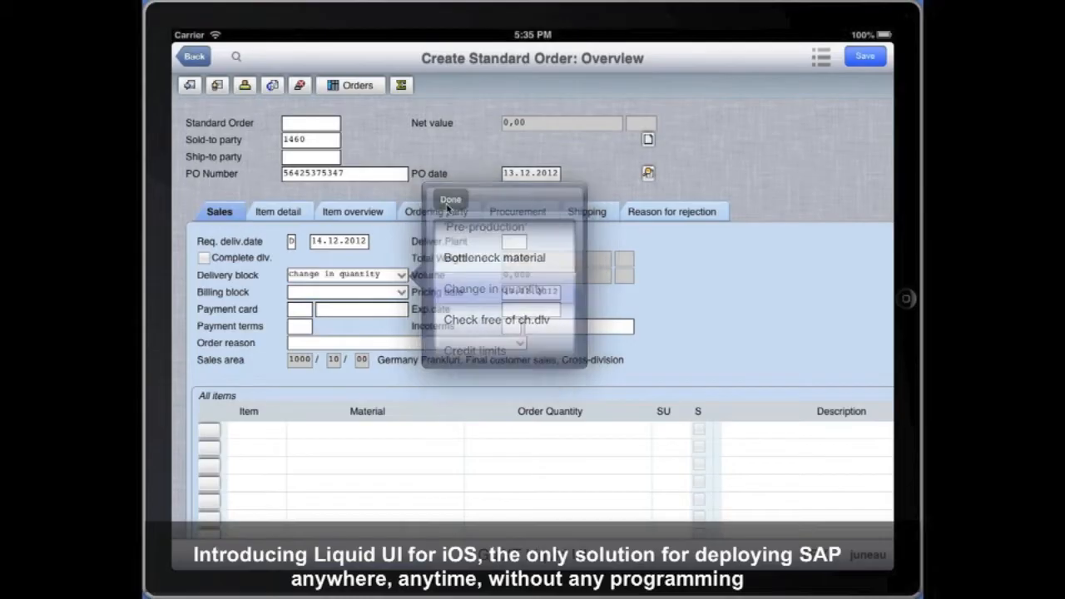
pyautogui.click(451, 199)
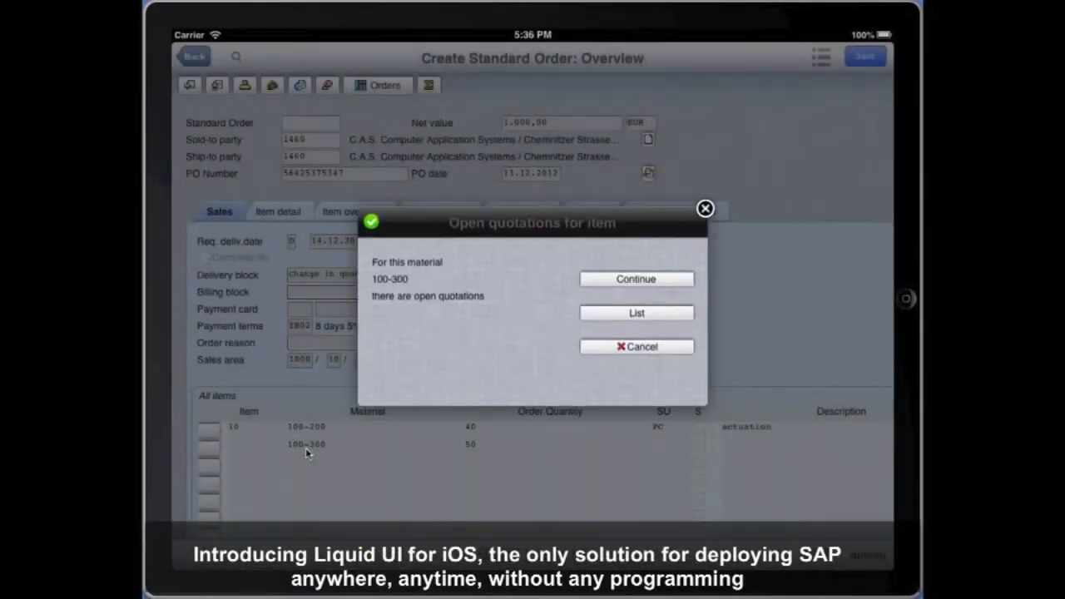
# Continue past the open quotations notice, save the order, and start a Workbench recording
pyautogui.click(635, 279)
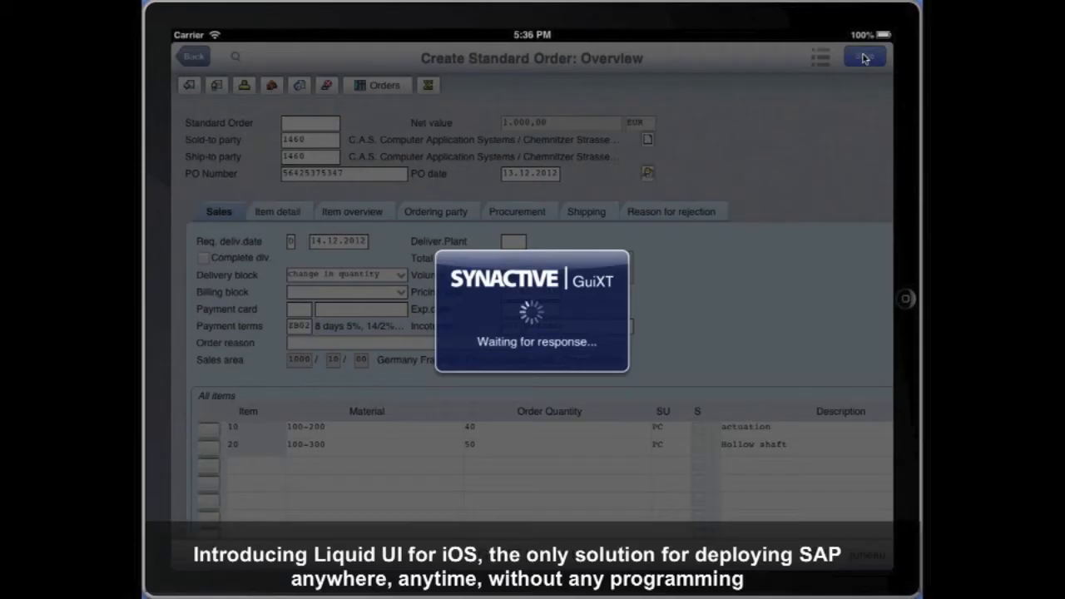
pyautogui.click(863, 57)
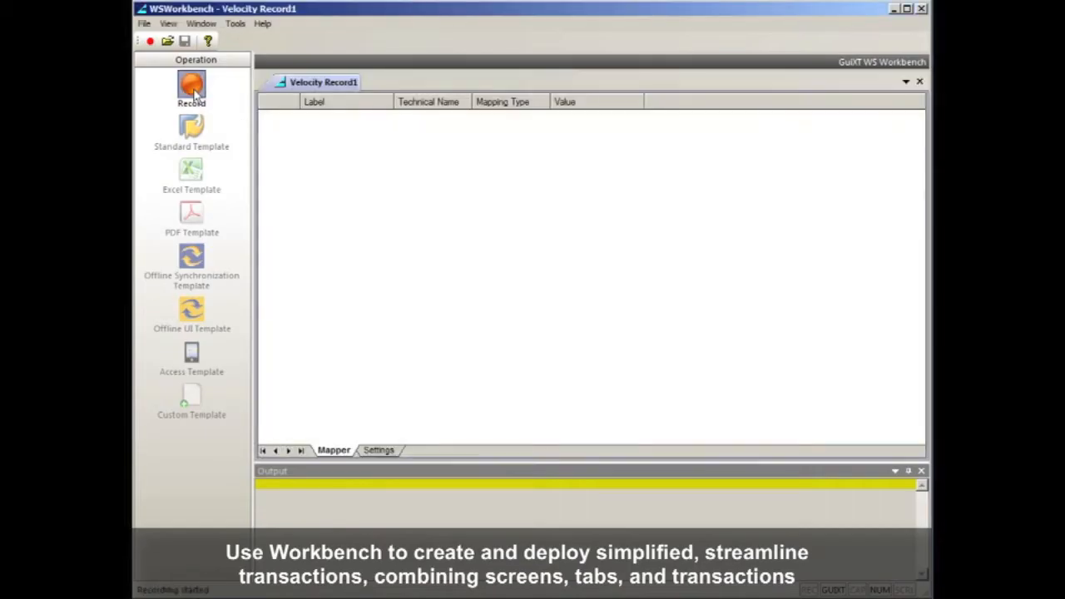
pyautogui.click(191, 86)
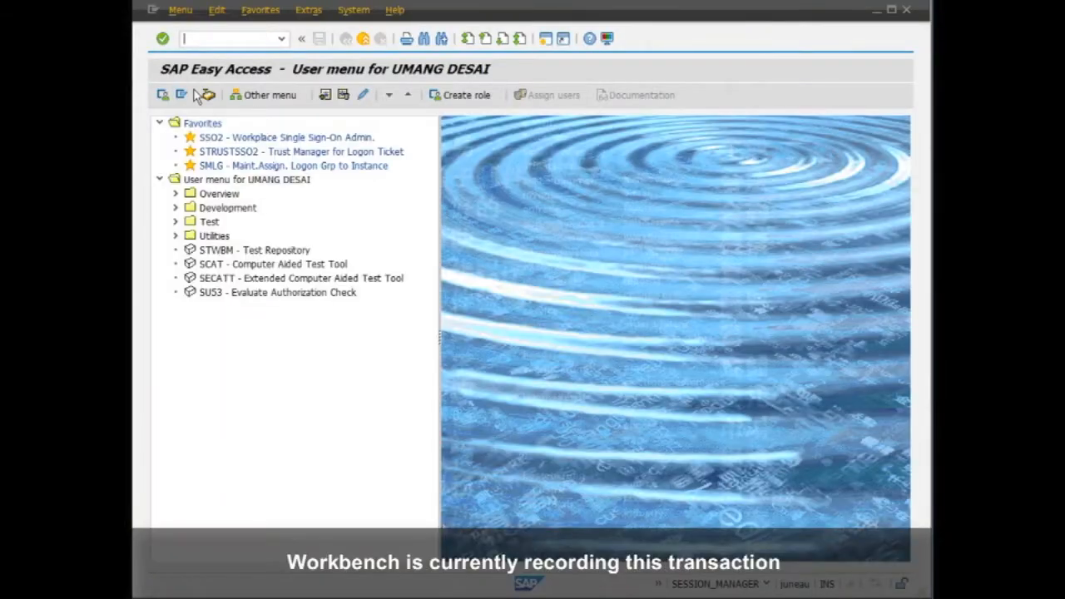
# Record a /nva01 order save, then store the recording as VA01.gvl, replacing the old file
pyautogui.write('/nva01')
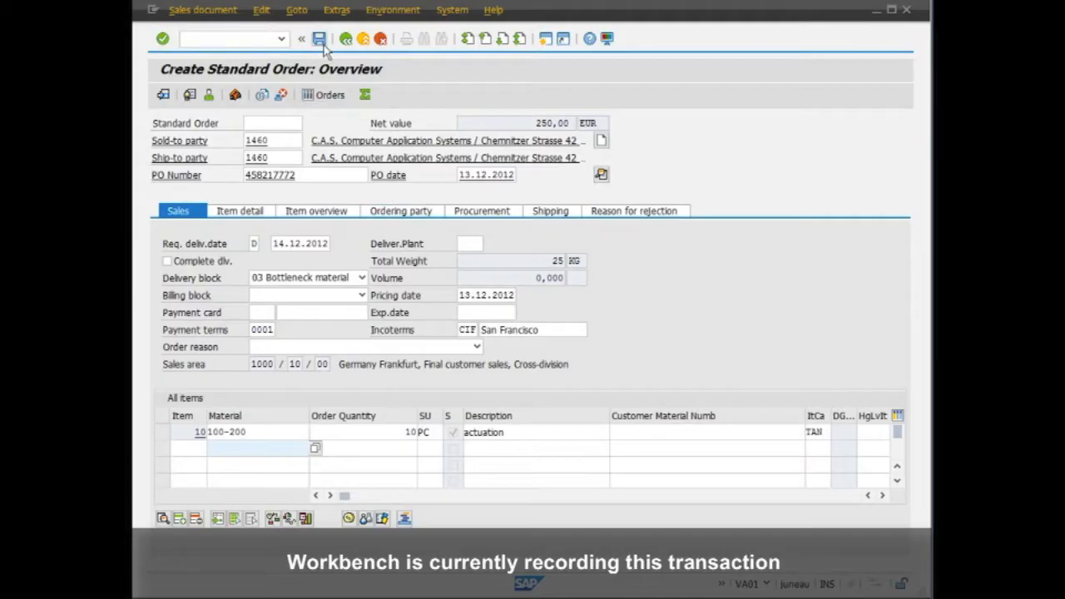
pyautogui.click(323, 39)
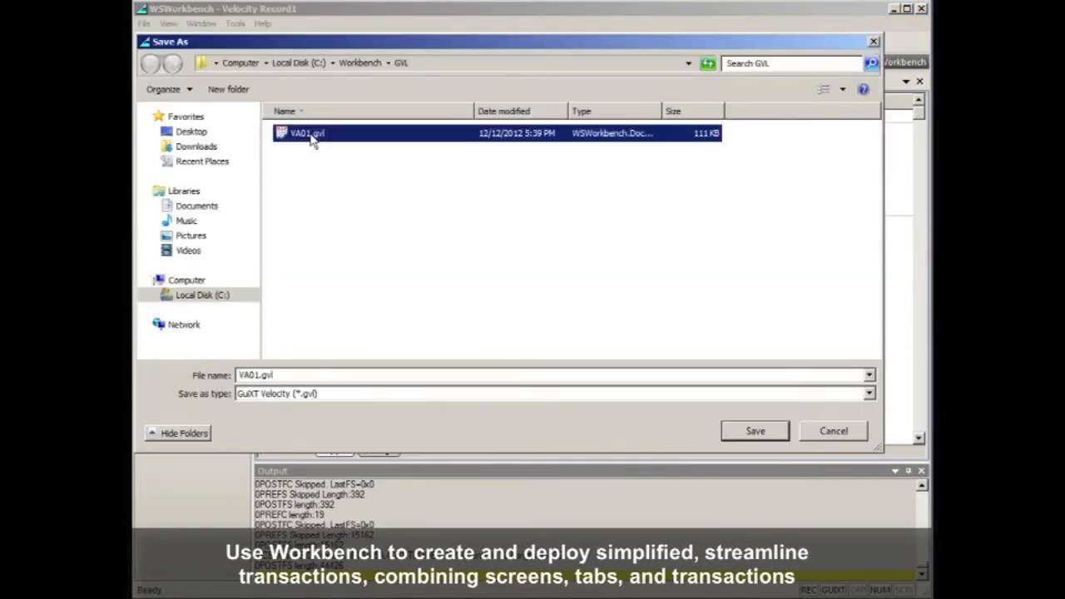
pyautogui.click(754, 430)
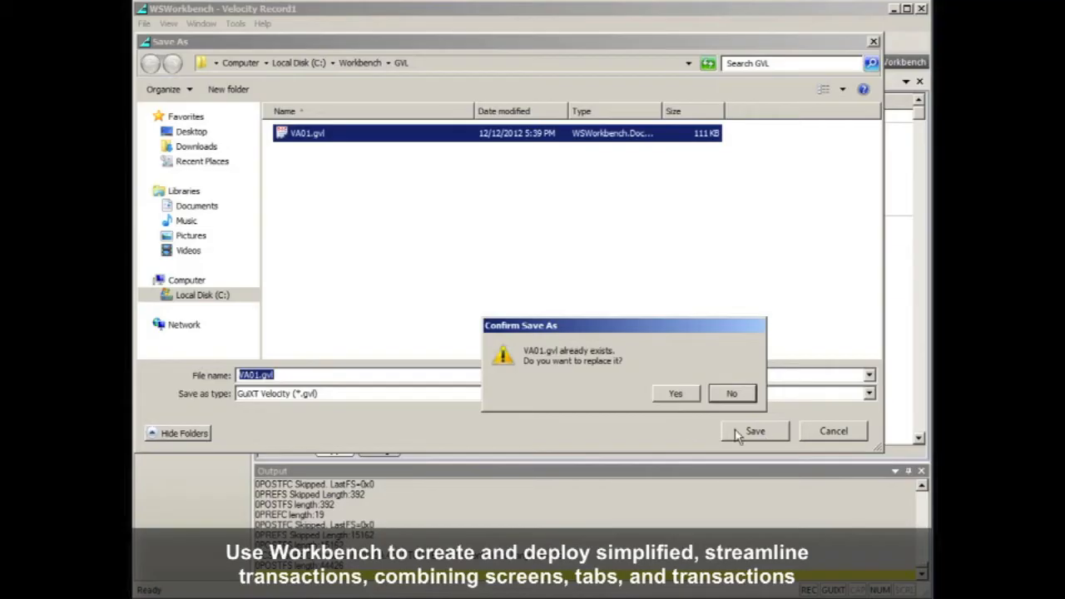
pyautogui.click(675, 392)
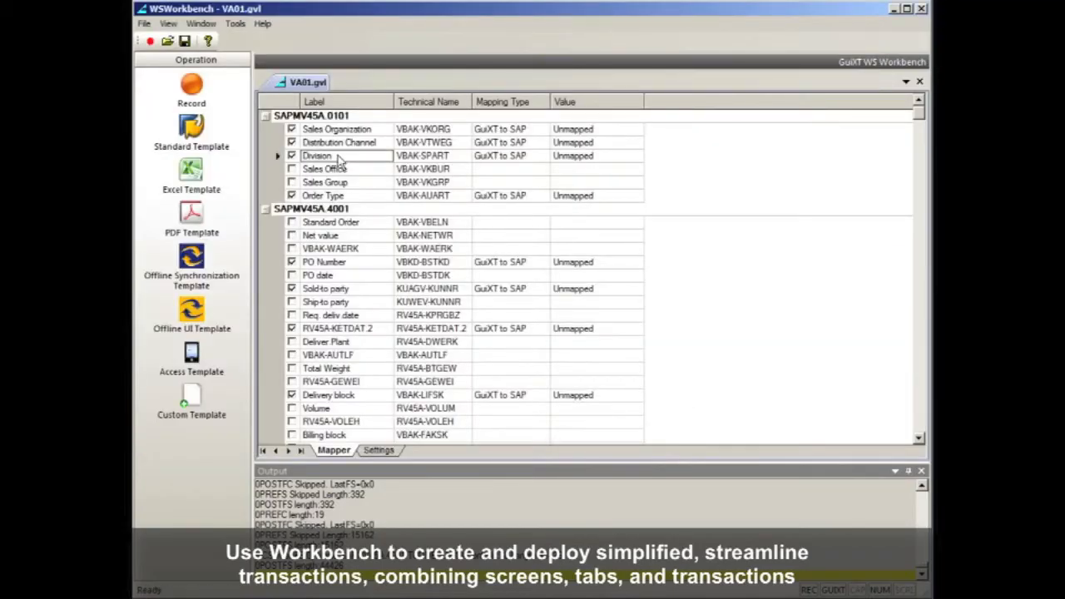
# Set TCODE and End Row in the recording settings and apply the Standard Template
pyautogui.click(379, 450)
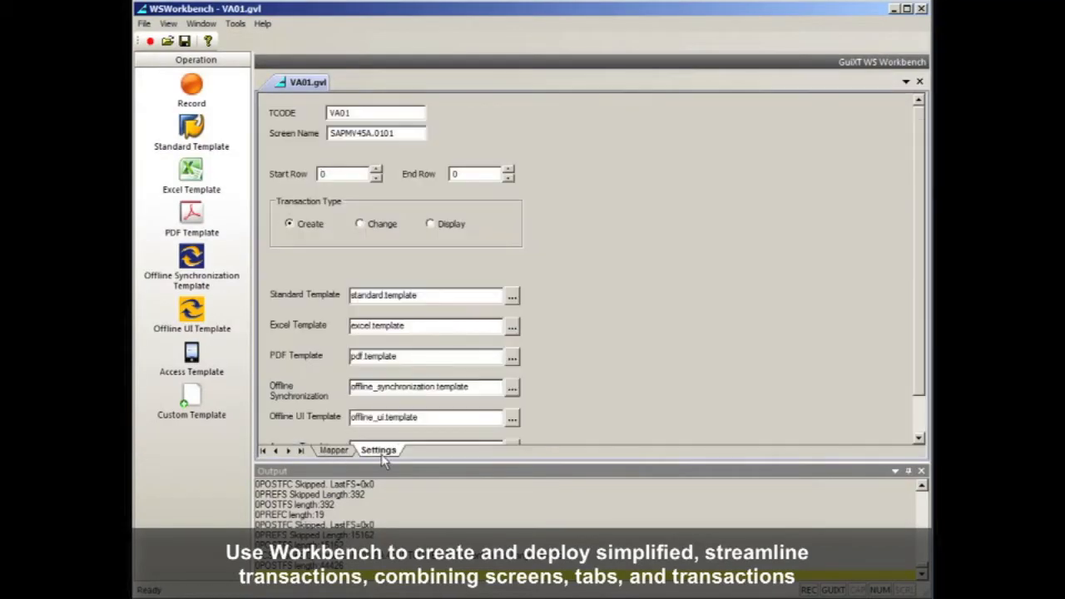
pyautogui.click(474, 174)
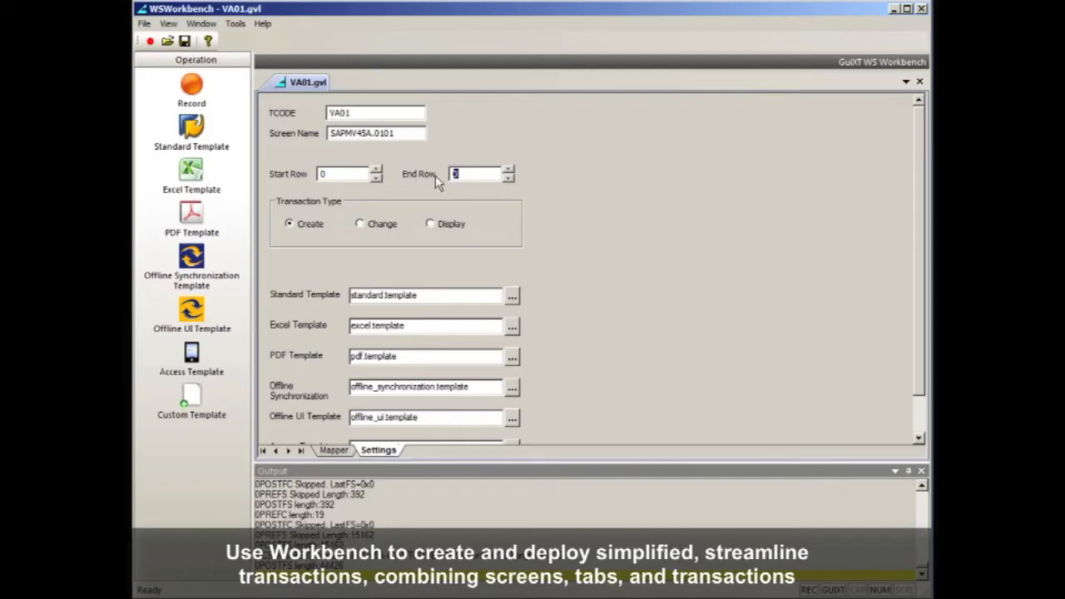
pyautogui.click(332, 450)
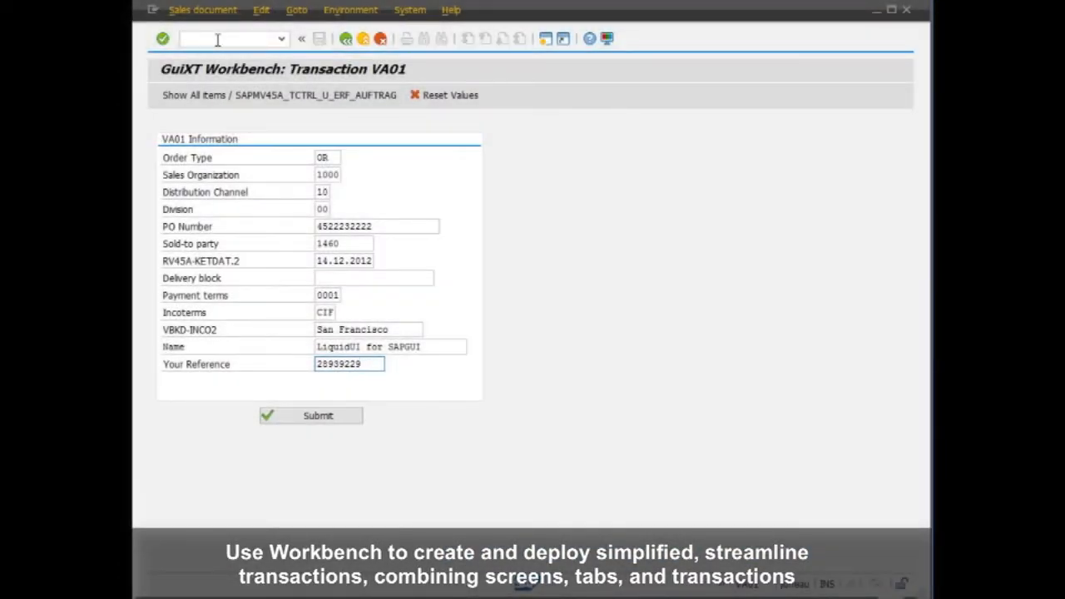
# Submit the simplified VA01 form, then open the saved order with /nva02
pyautogui.click(310, 415)
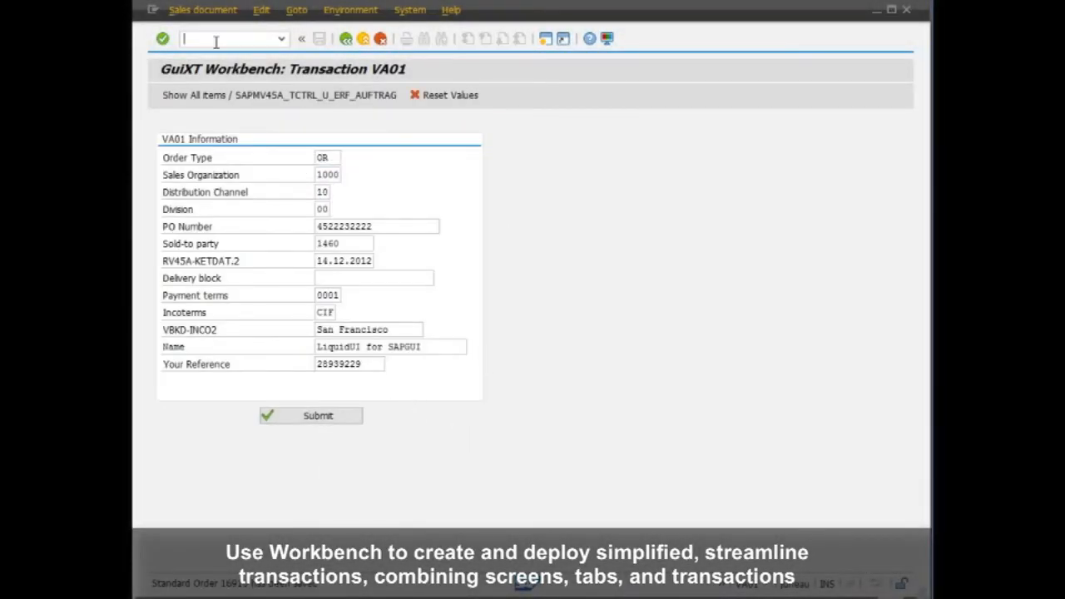
pyautogui.write('/nva02')
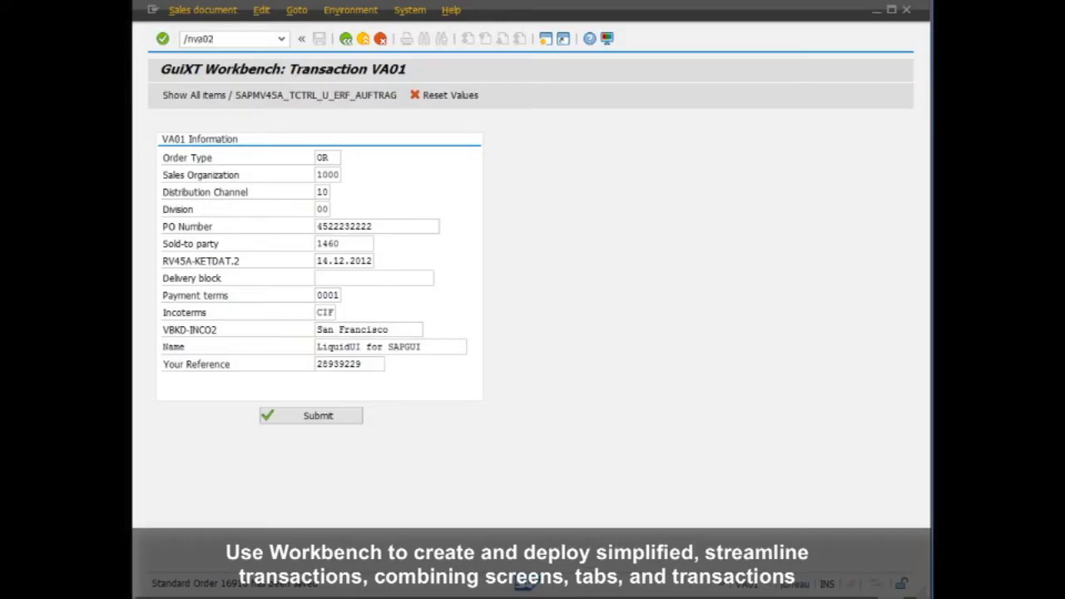
pyautogui.click(310, 415)
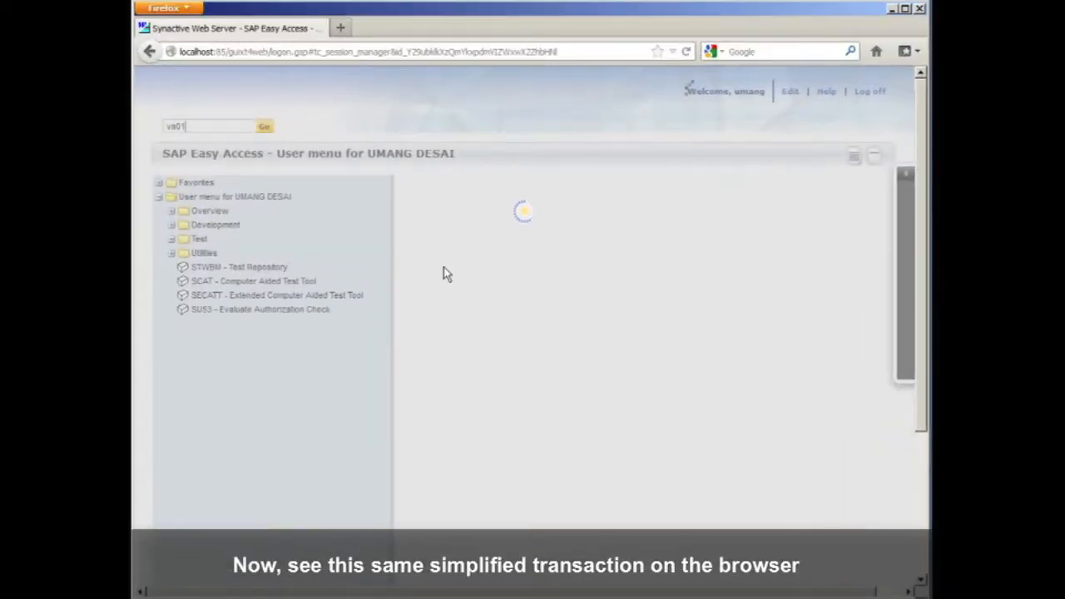
# In the browser, submit the simplified VA01 form saving Order 16909, then enter /nva02
pyautogui.click(264, 126)
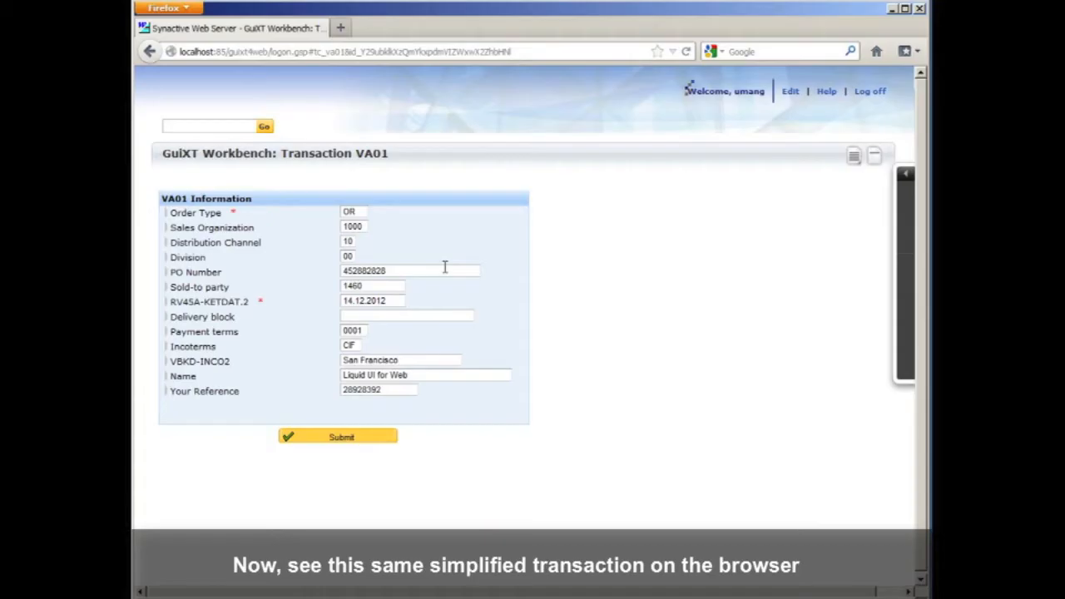
pyautogui.rightClick(445, 268)
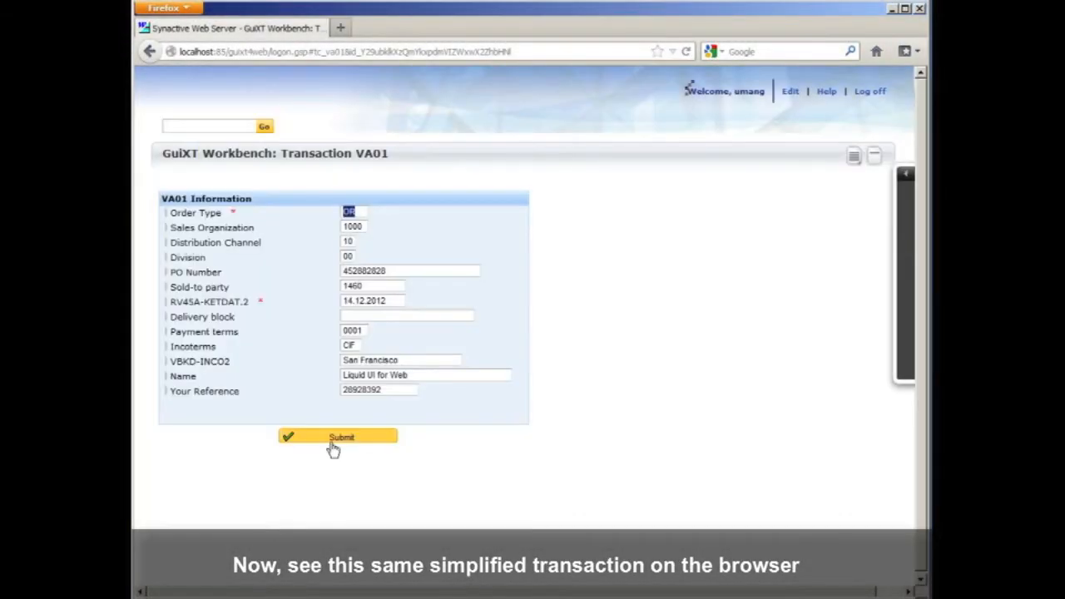
pyautogui.click(341, 436)
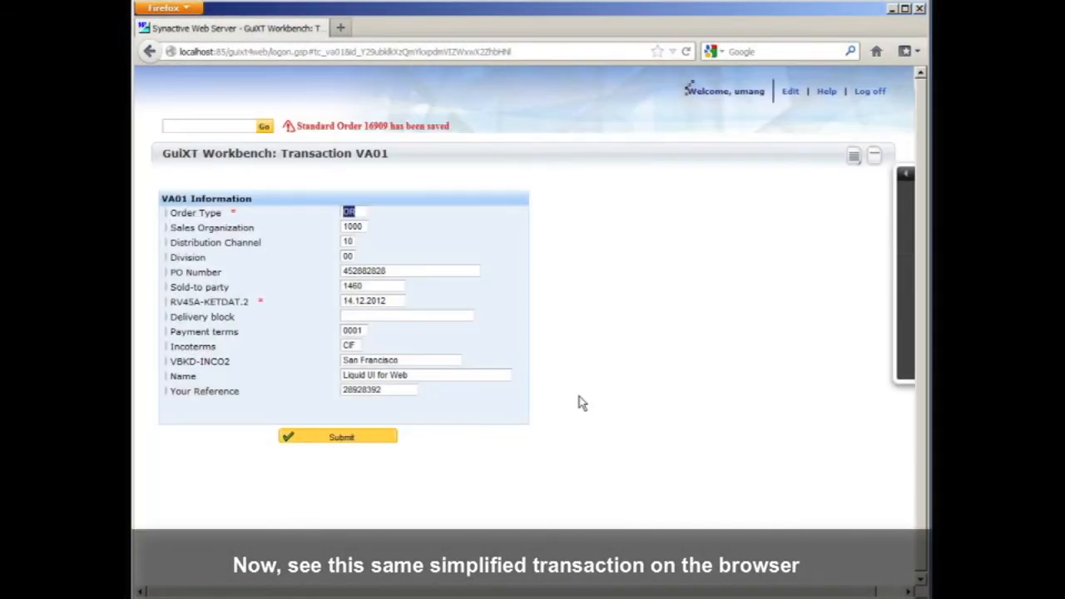
pyautogui.write('/nva02')
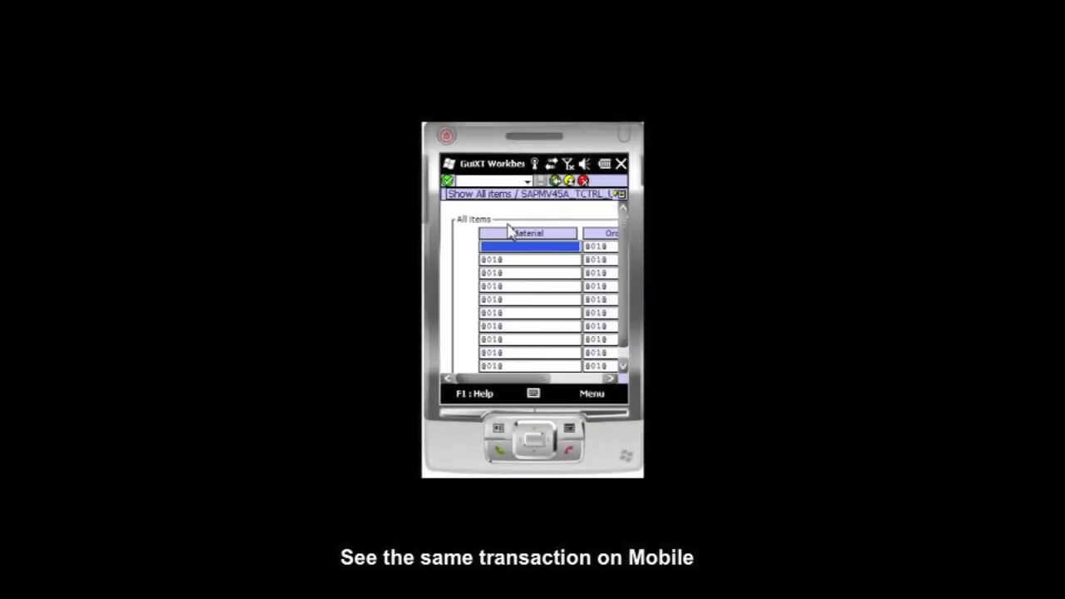
# On the mobile emulator, submit the VA01 form saving Order 16913, then enter /nva03
pyautogui.write('1')
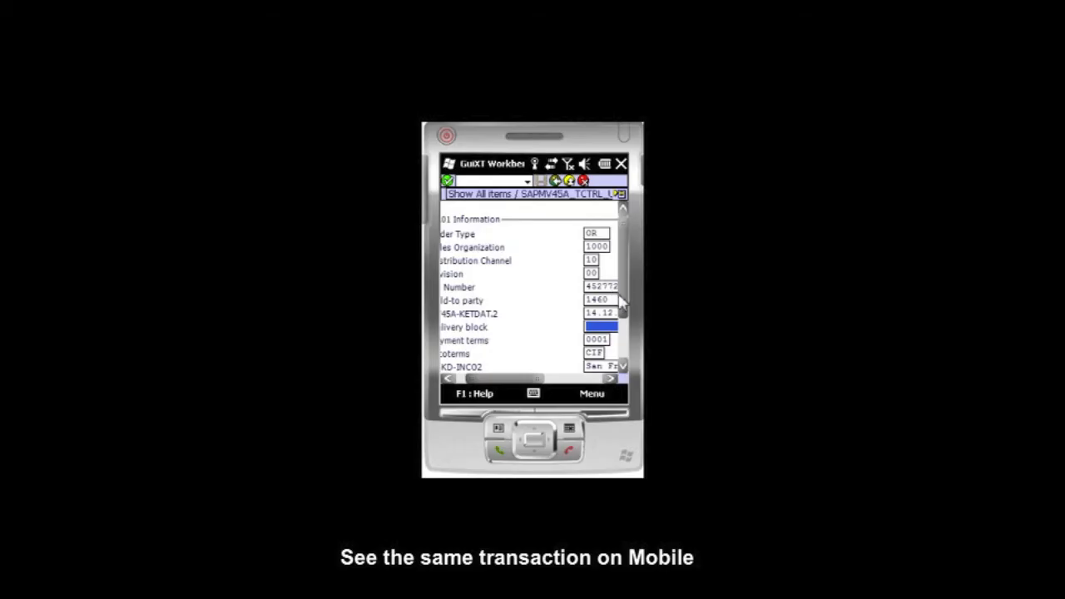
pyautogui.scroll(-3)
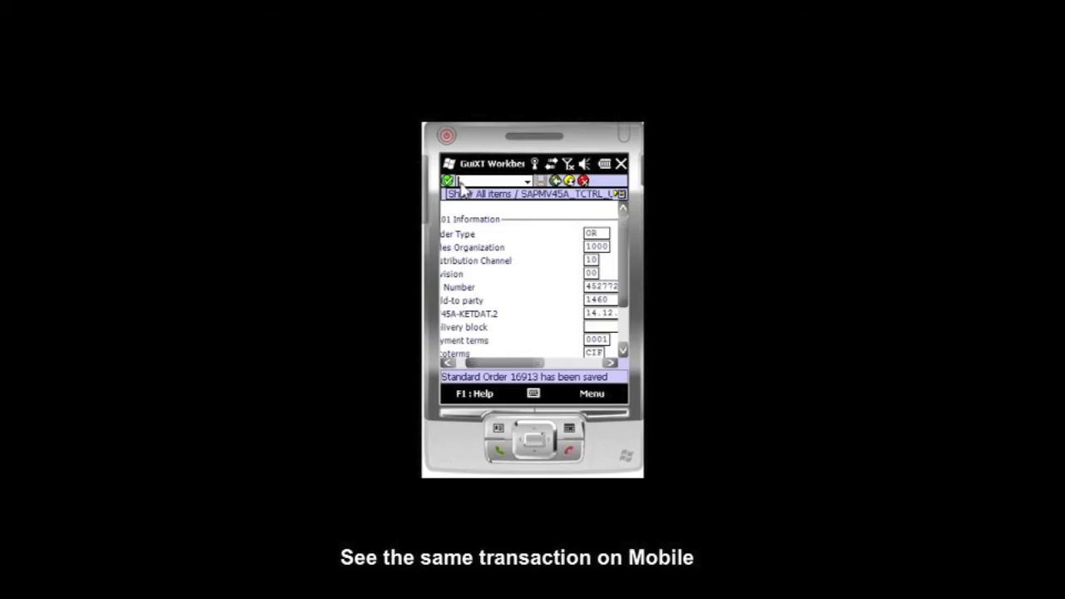
pyautogui.write('/nva03')
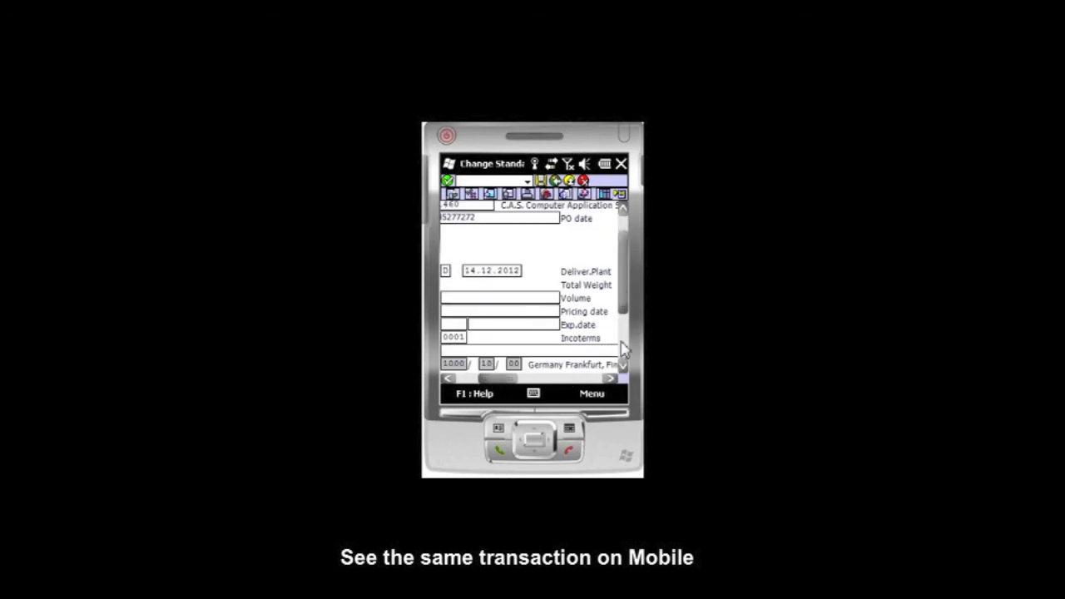
pyautogui.scroll(-3)
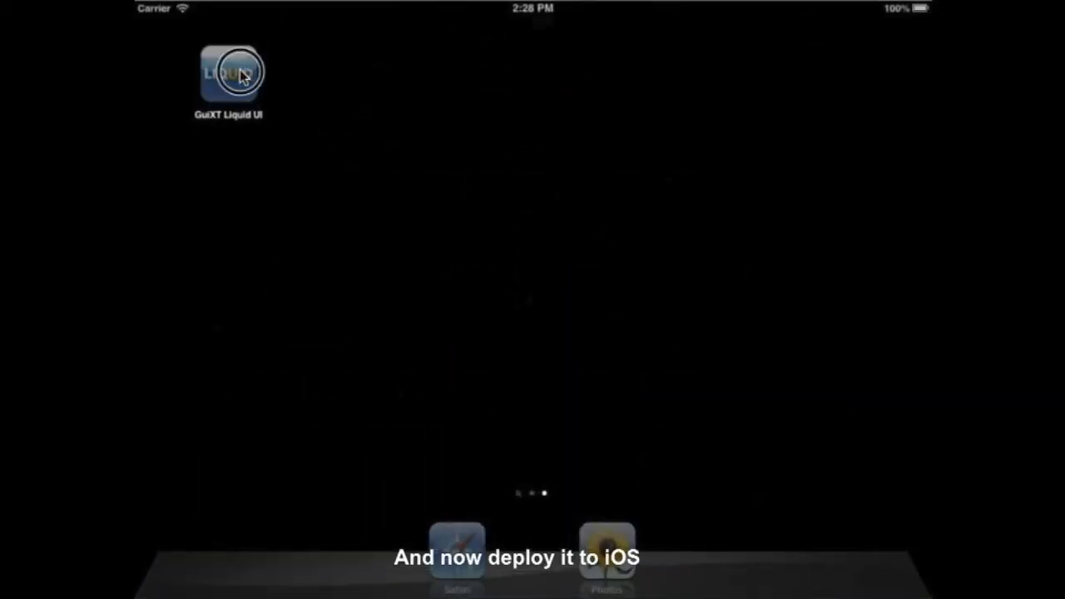
# Launch Liquid UI on the iPad and open the simplified VA01 transaction
pyautogui.click(231, 70)
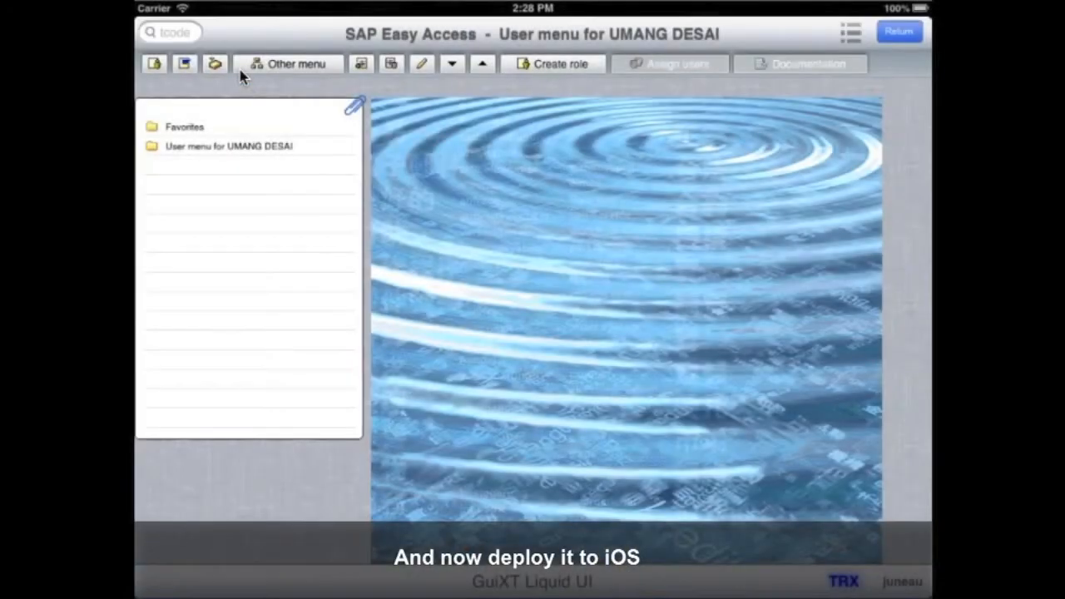
pyautogui.click(200, 35)
pyautogui.write('va01')
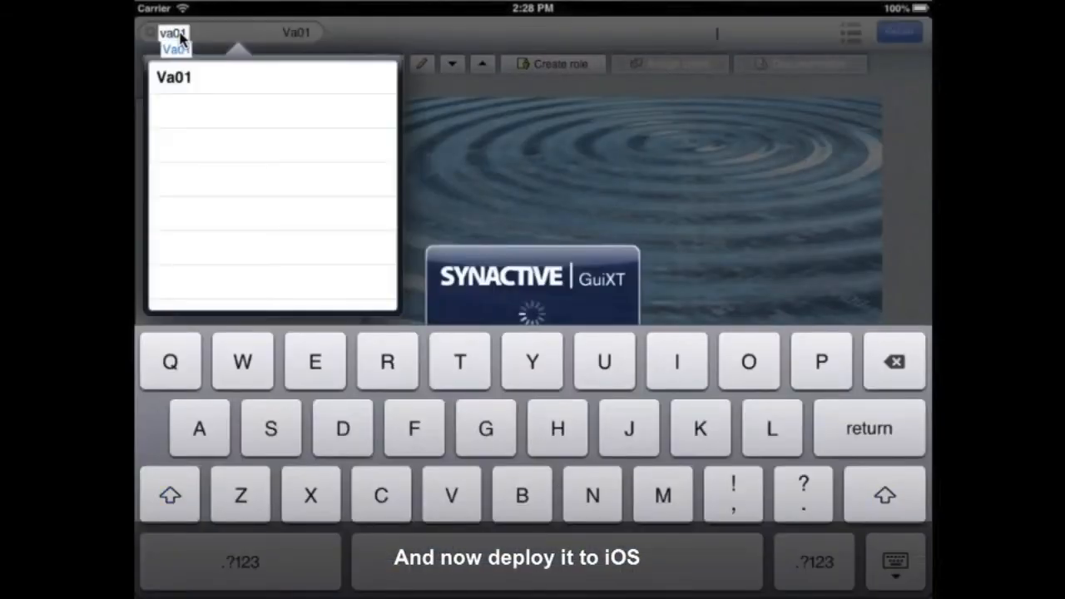
pyautogui.click(174, 77)
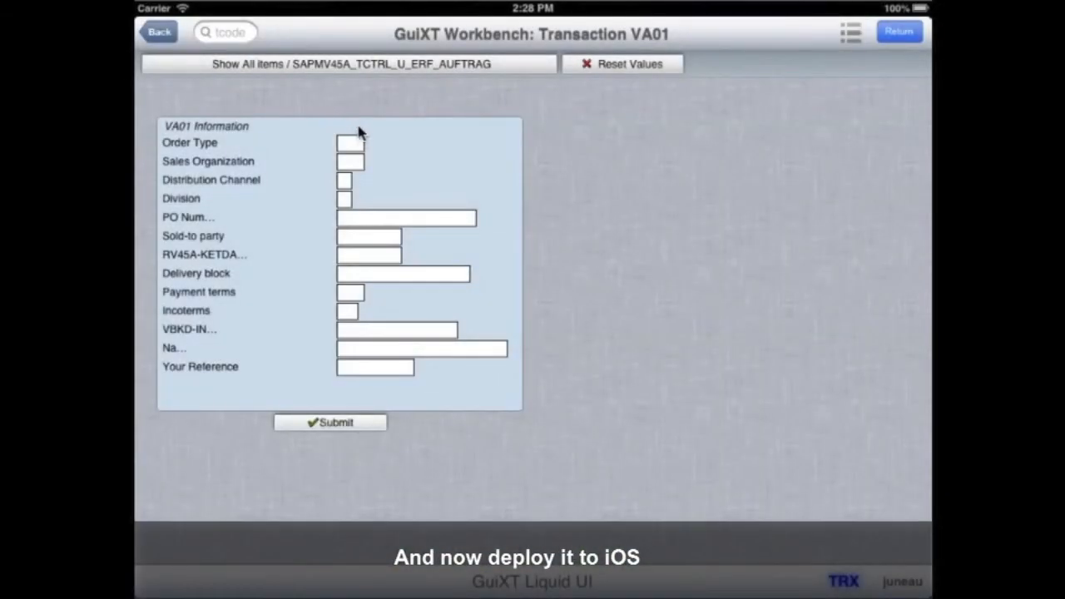
# Fill the order header, add items with quantity 20, and submit to create Order 16921
pyautogui.click(347, 142)
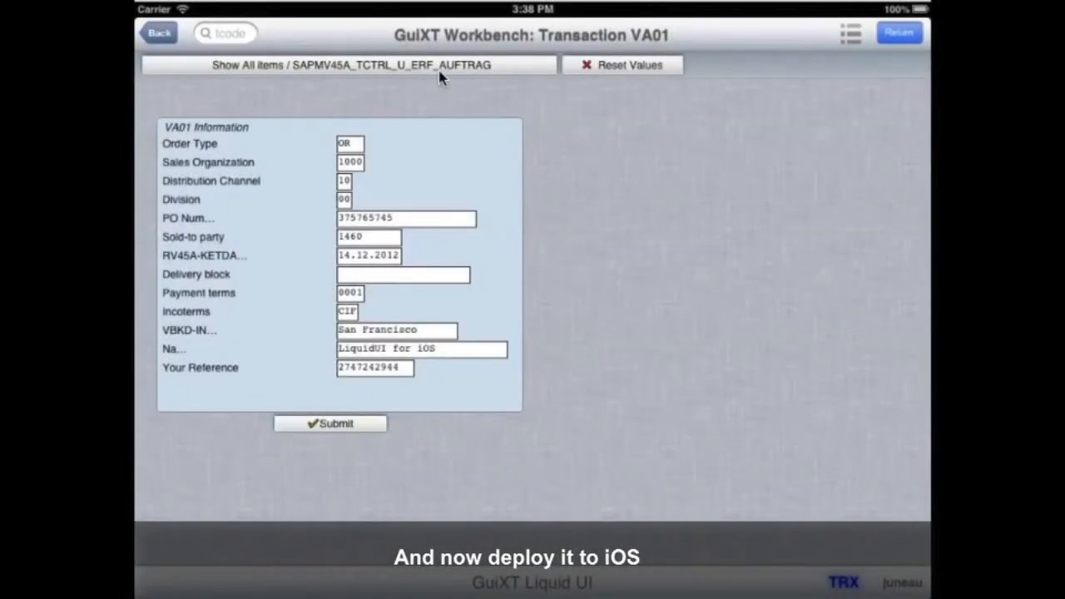
pyautogui.click(353, 65)
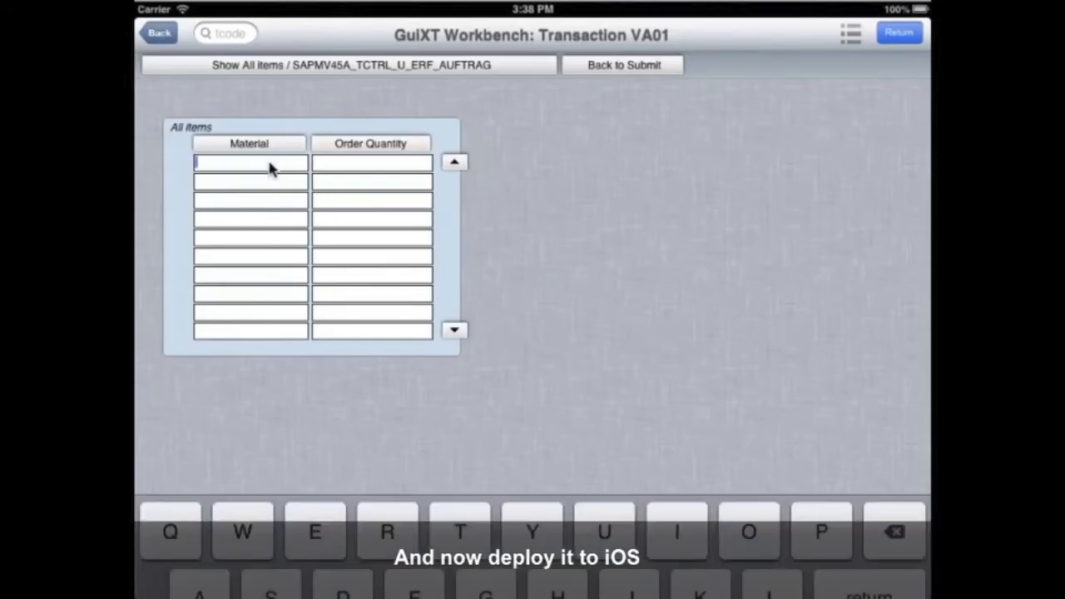
pyautogui.write('2012')
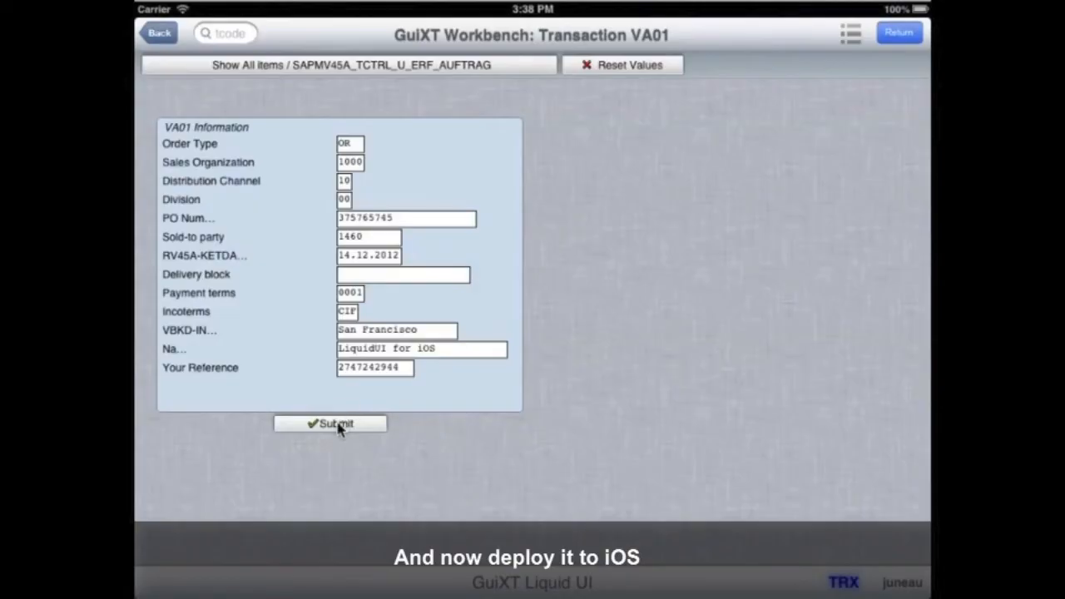
pyautogui.click(330, 424)
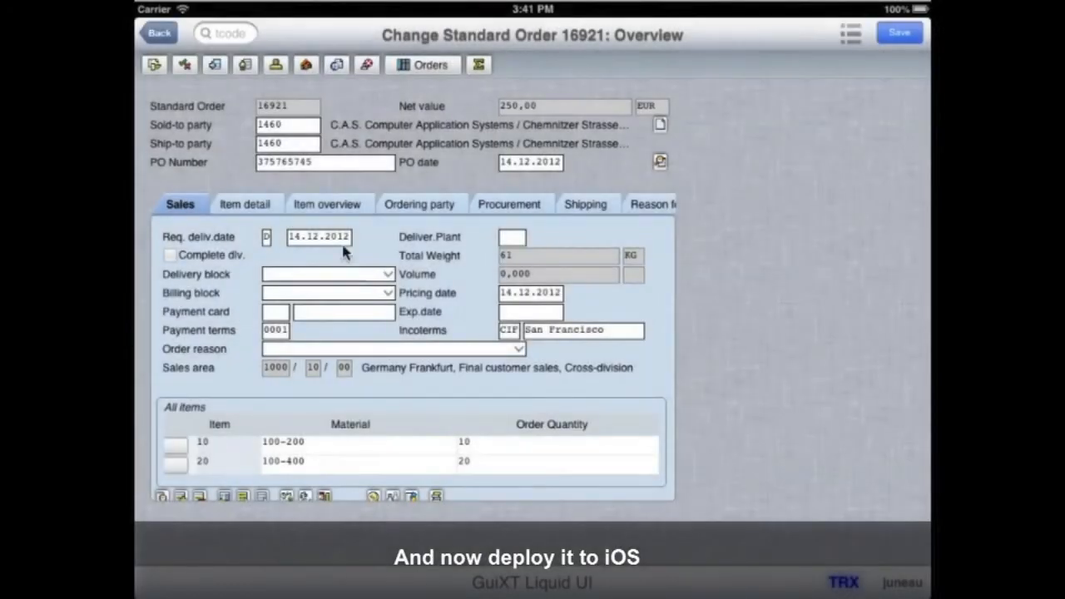
pyautogui.moveTo(501, 395)
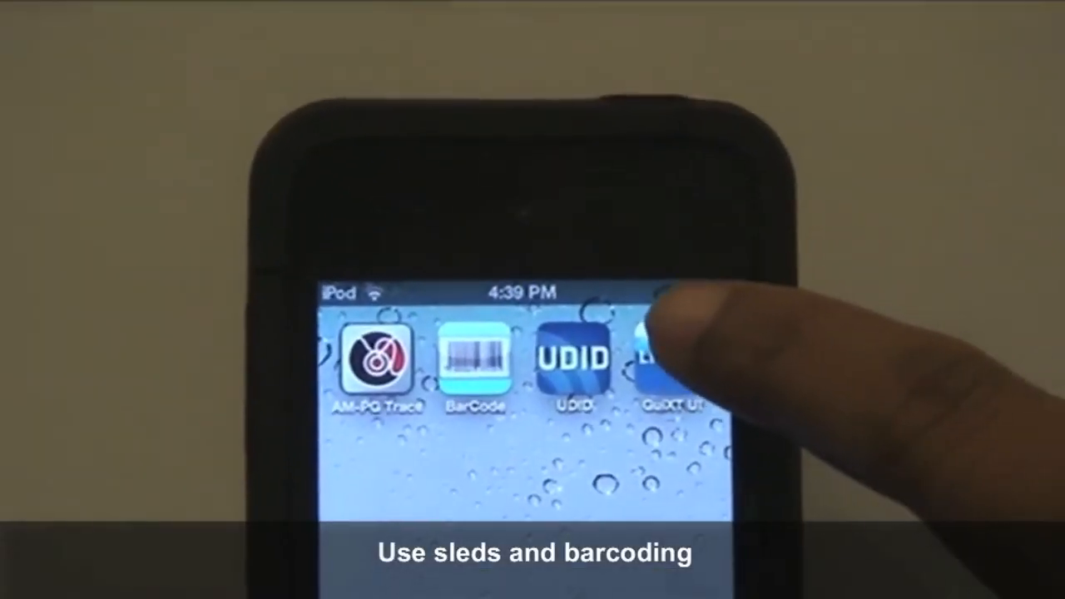
# Launch Liquid UI on the iPod and select the BC/HU field on Production Receiving
pyautogui.click(649, 357)
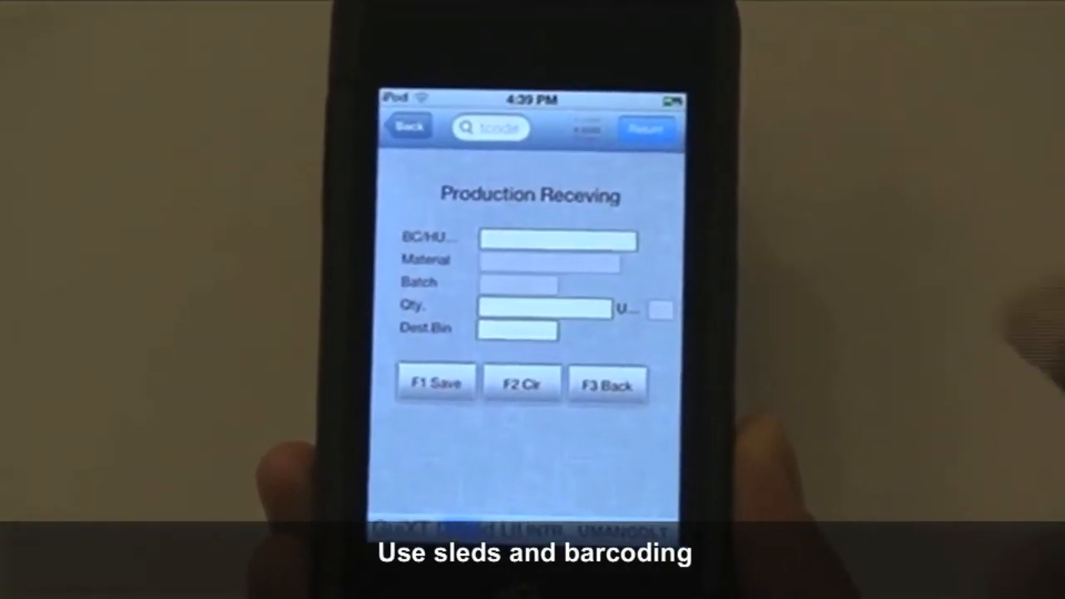
pyautogui.click(559, 241)
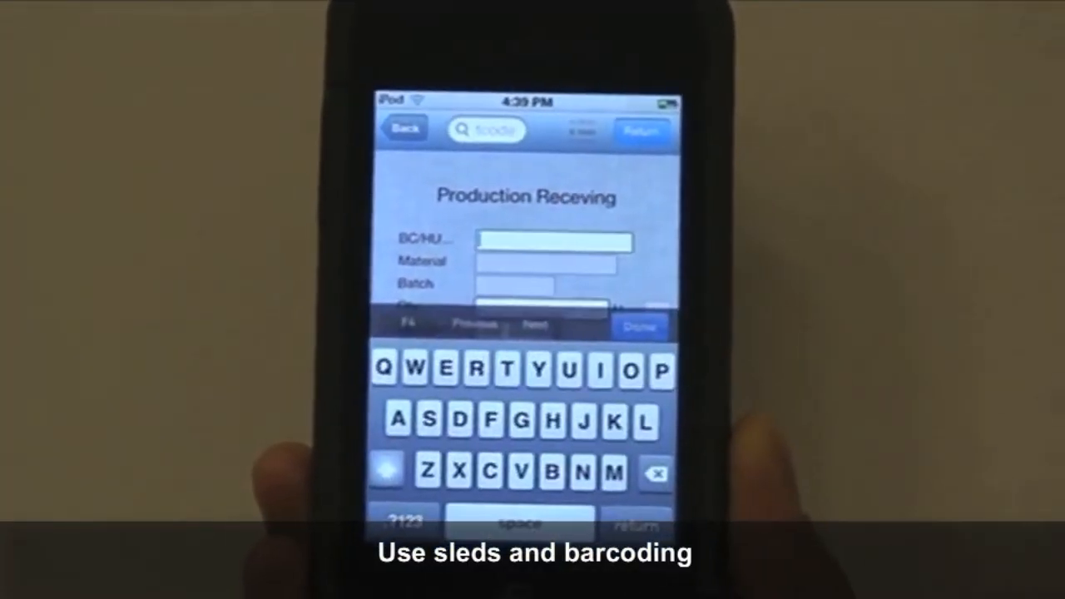